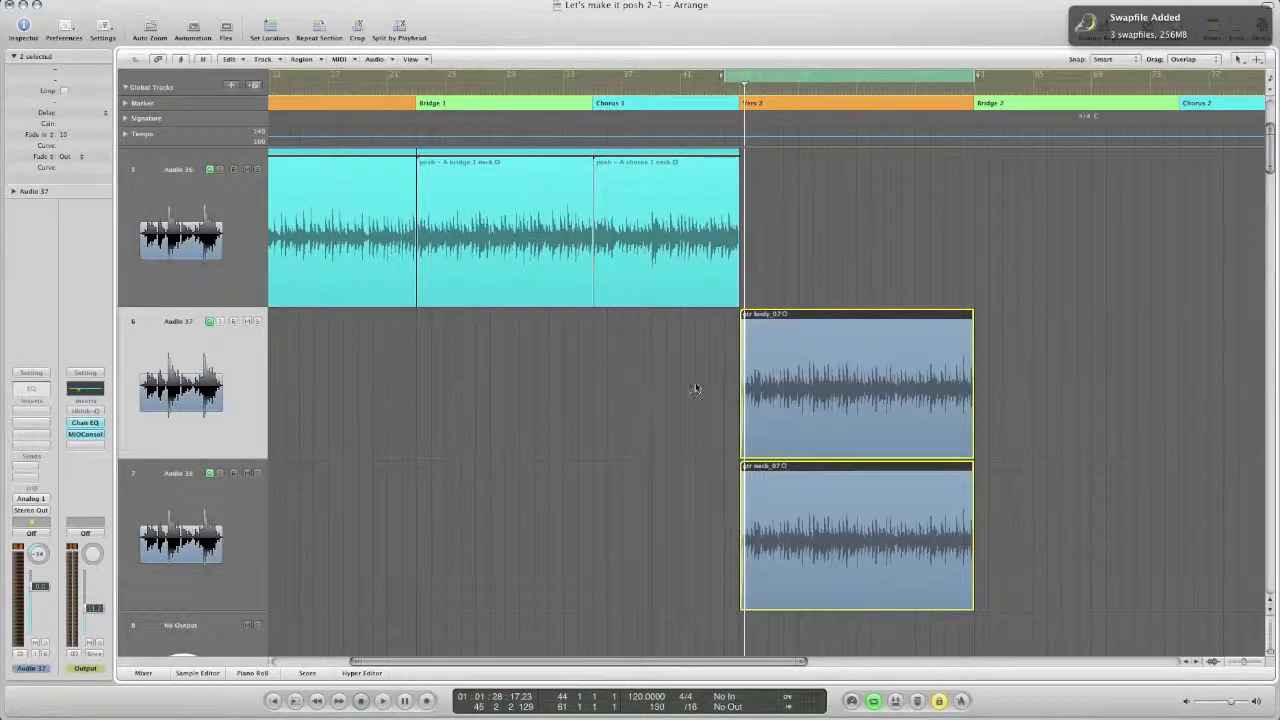
Undo an accidental region shift, then copy both drum regions right after the originals.
scroll(right, 3)
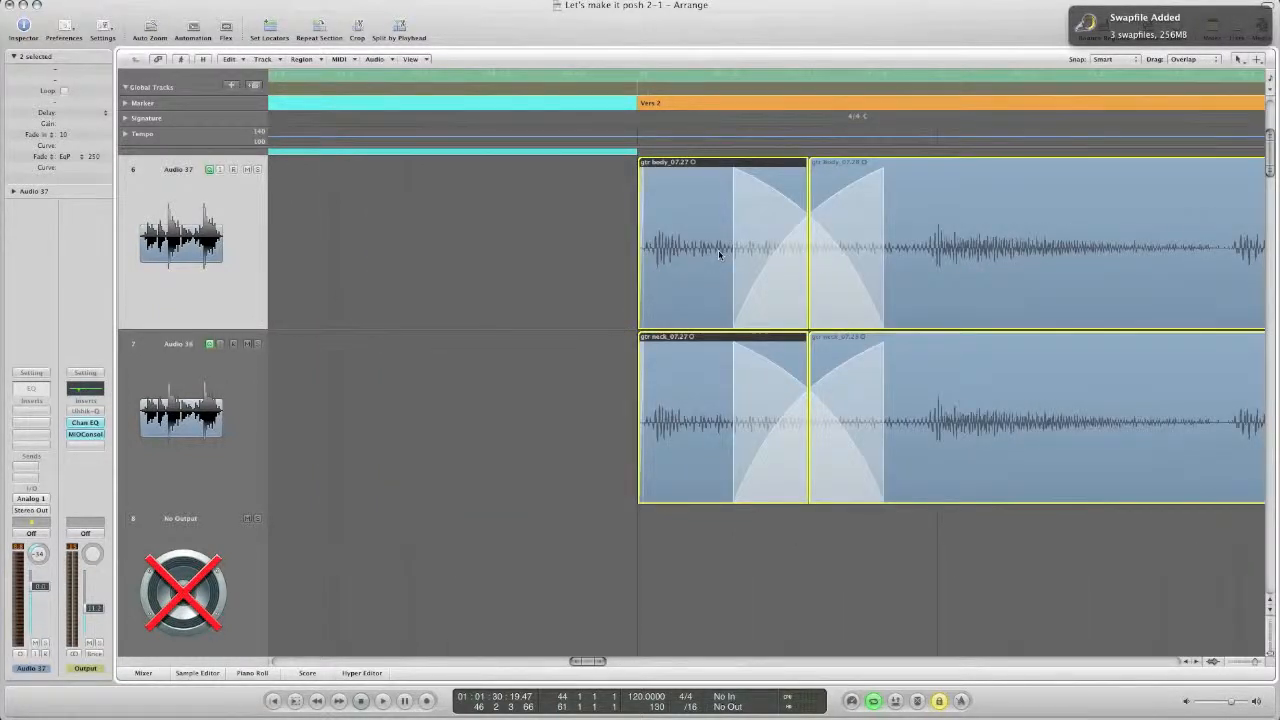
drag(780, 250, 716, 250)
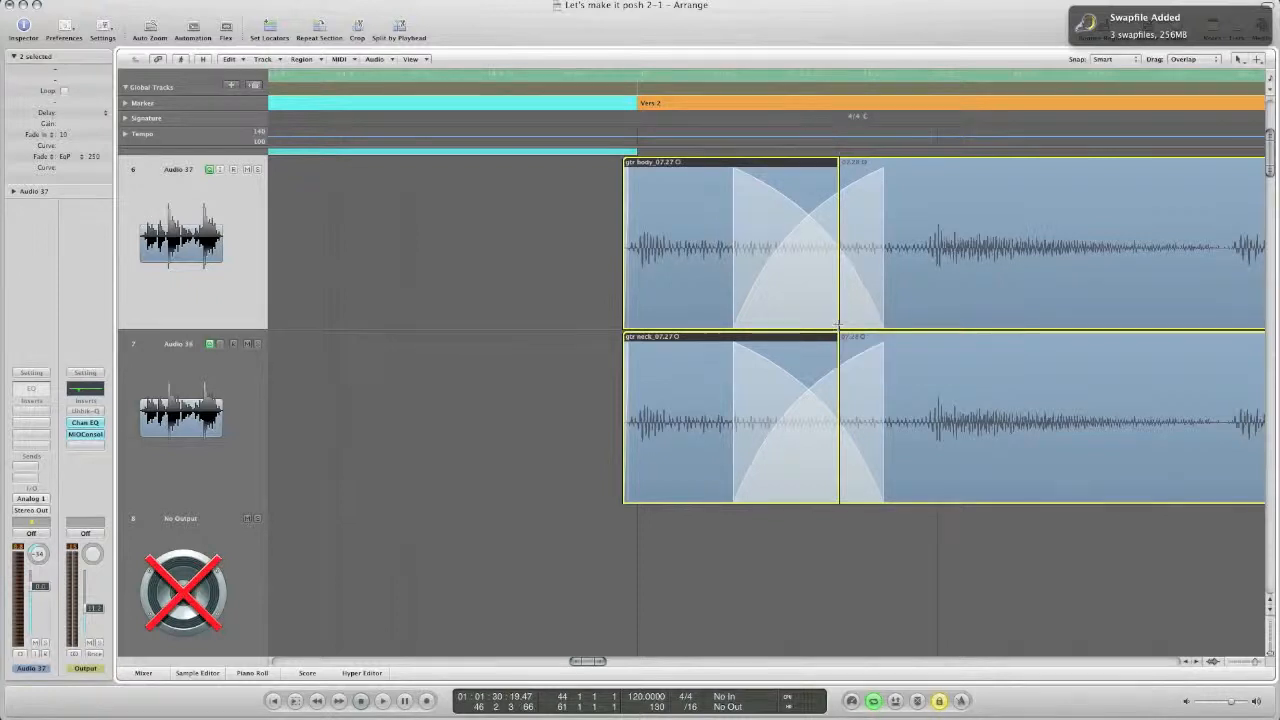
key(cmd+z)
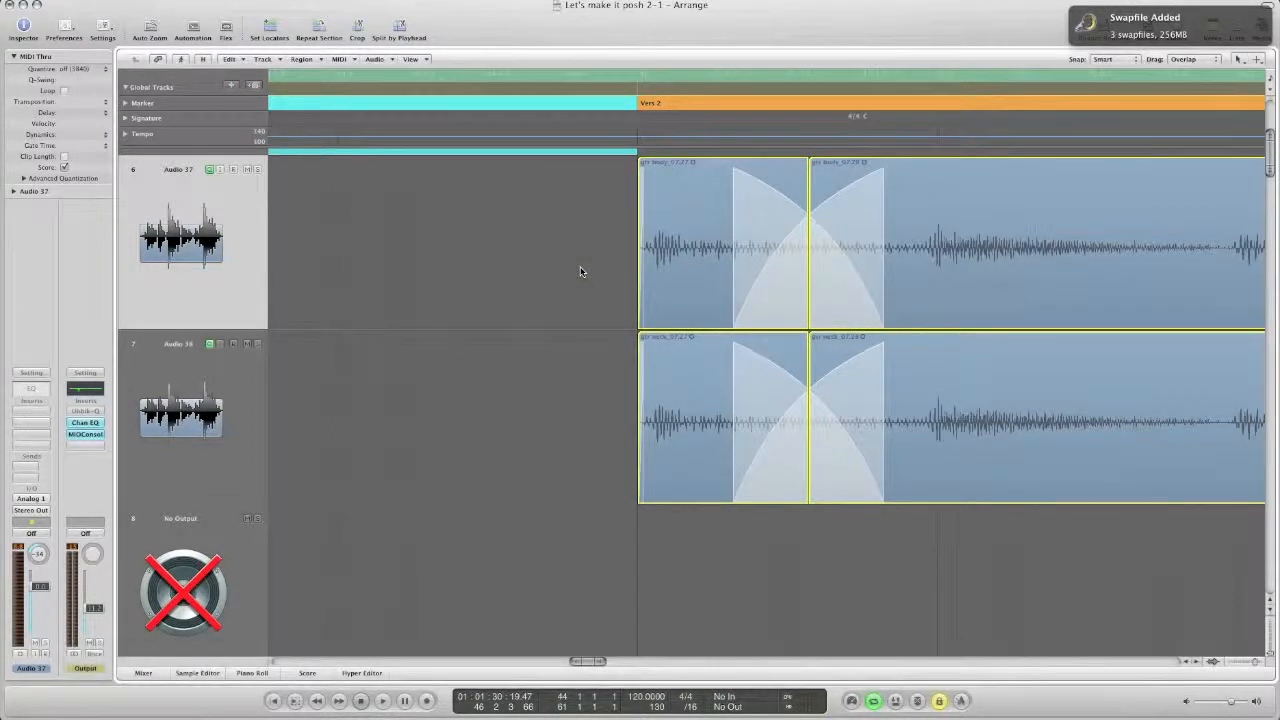
mouse_move(568, 264)
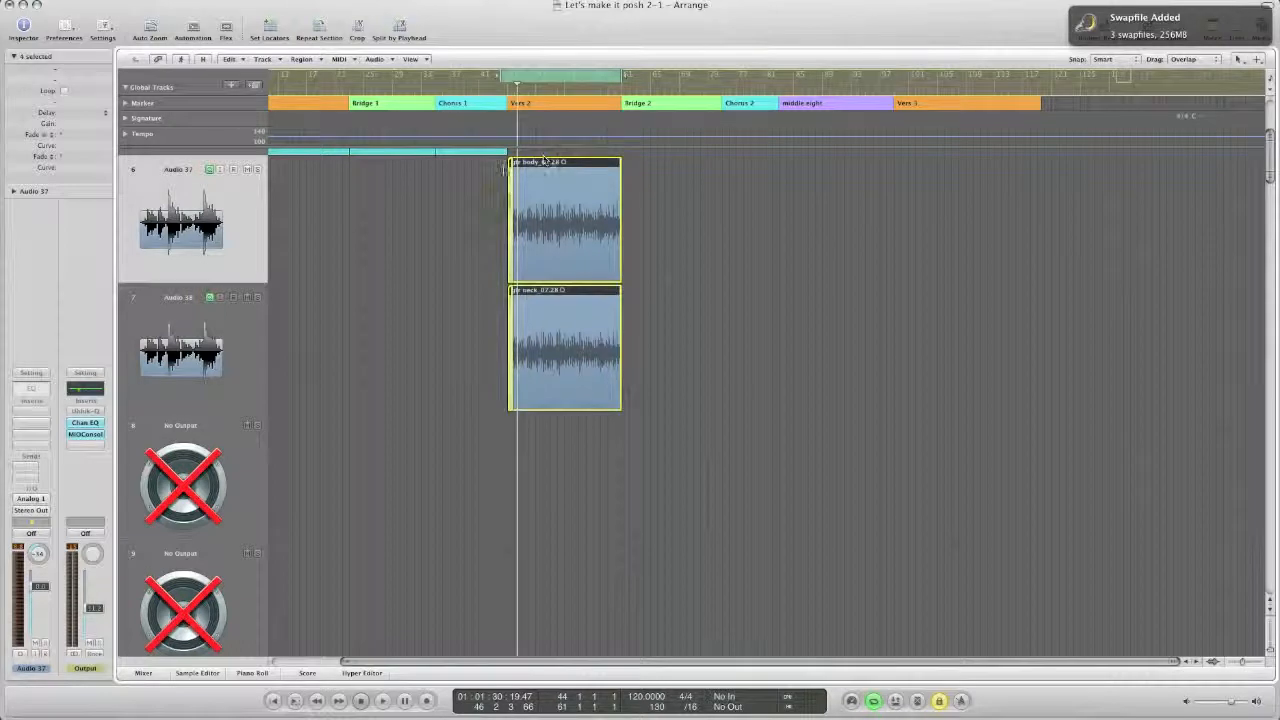
drag(564, 220, 680, 220)
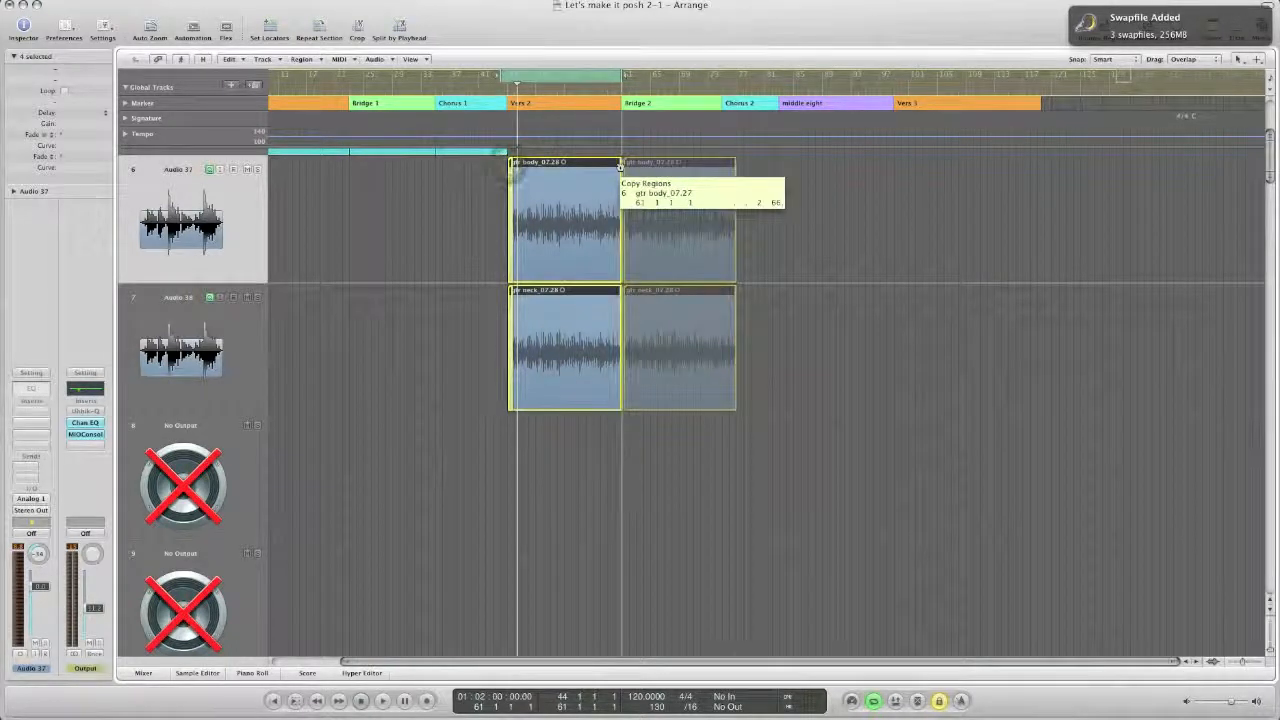